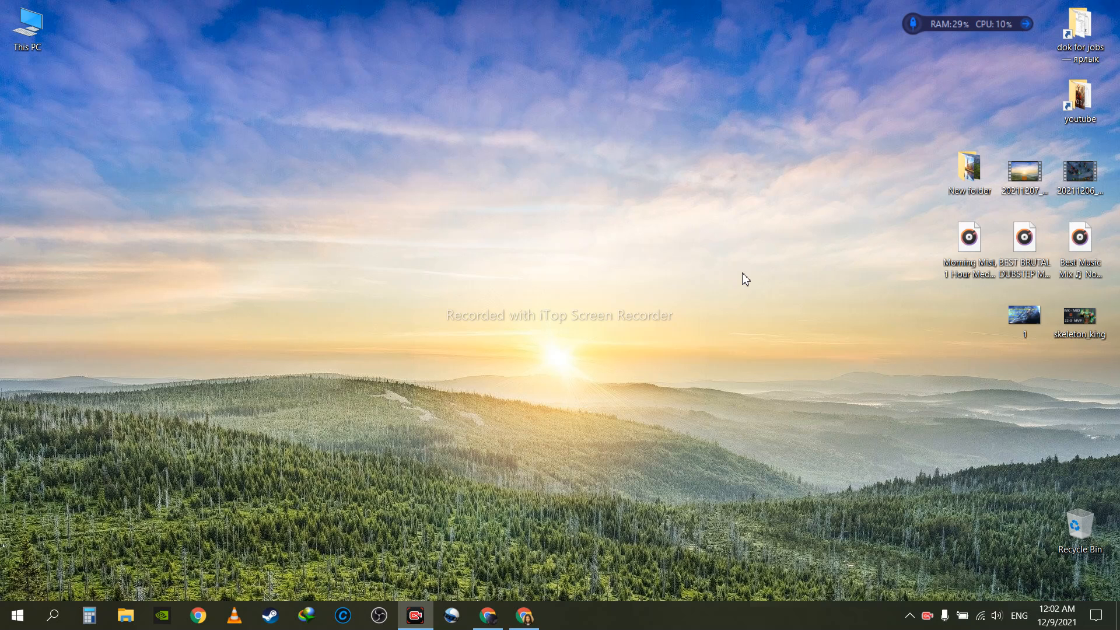
mouse_move(250, 139)
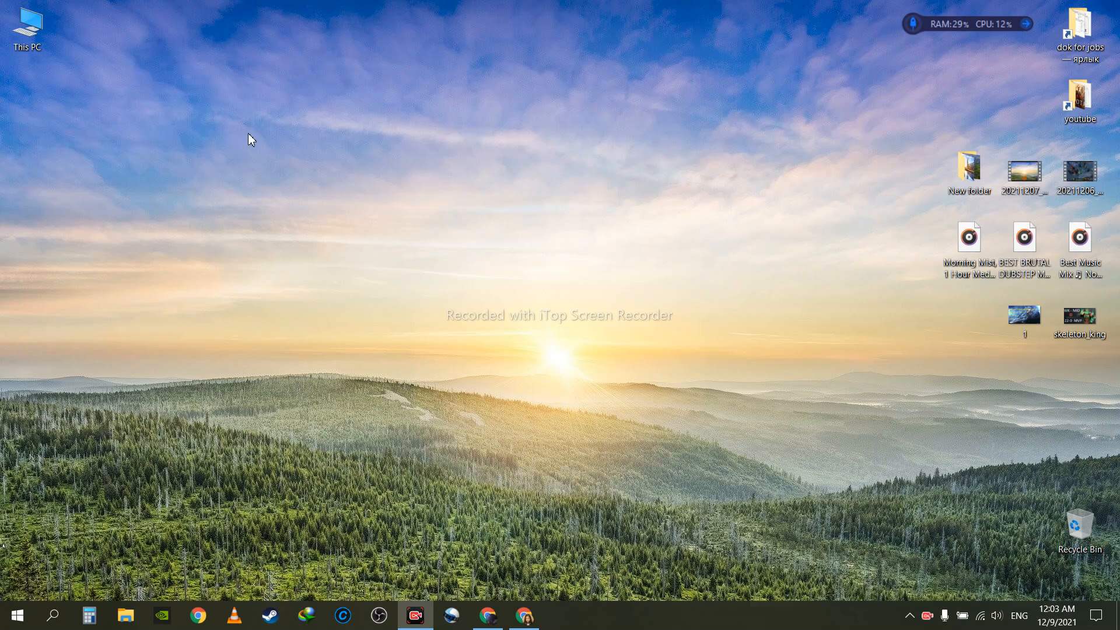
Bring up the This PC context menu to reach Computer Management via Manage.
right_click(28, 23)
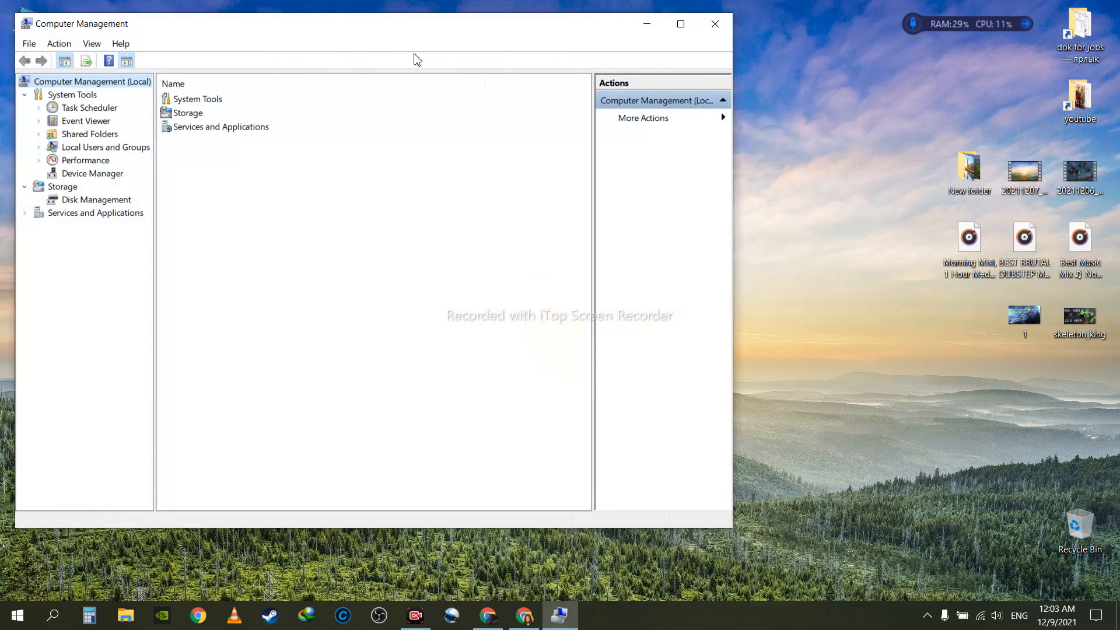
Show Device Manager's hardware tree with the Keyboards category expanded to its keyboard devices.
left_click(91, 173)
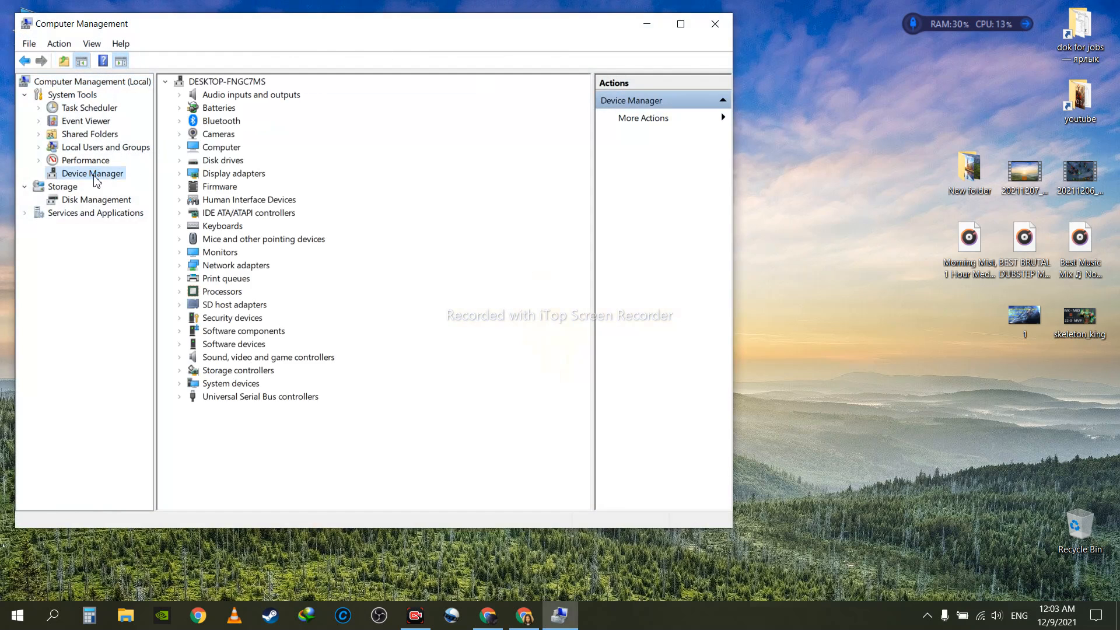
left_click(180, 226)
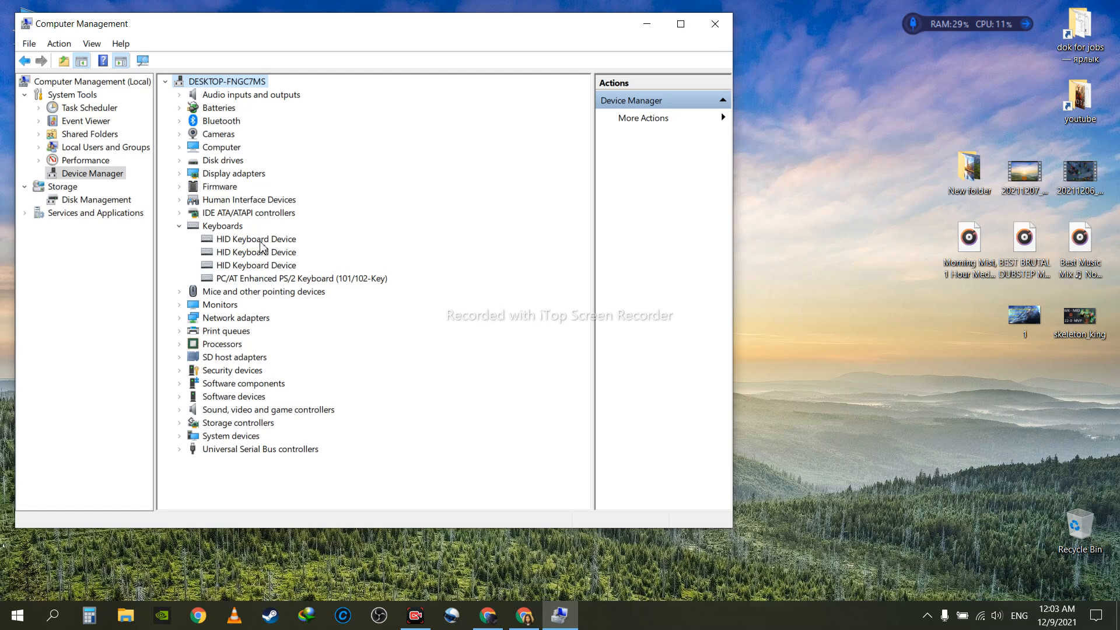
mouse_move(295, 247)
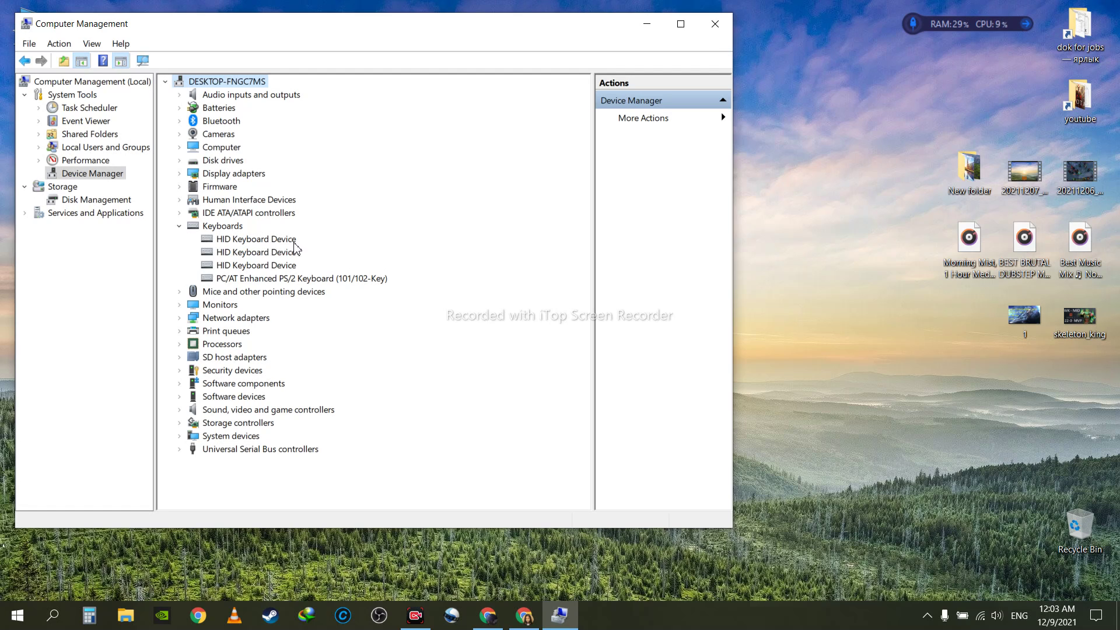
mouse_move(268, 257)
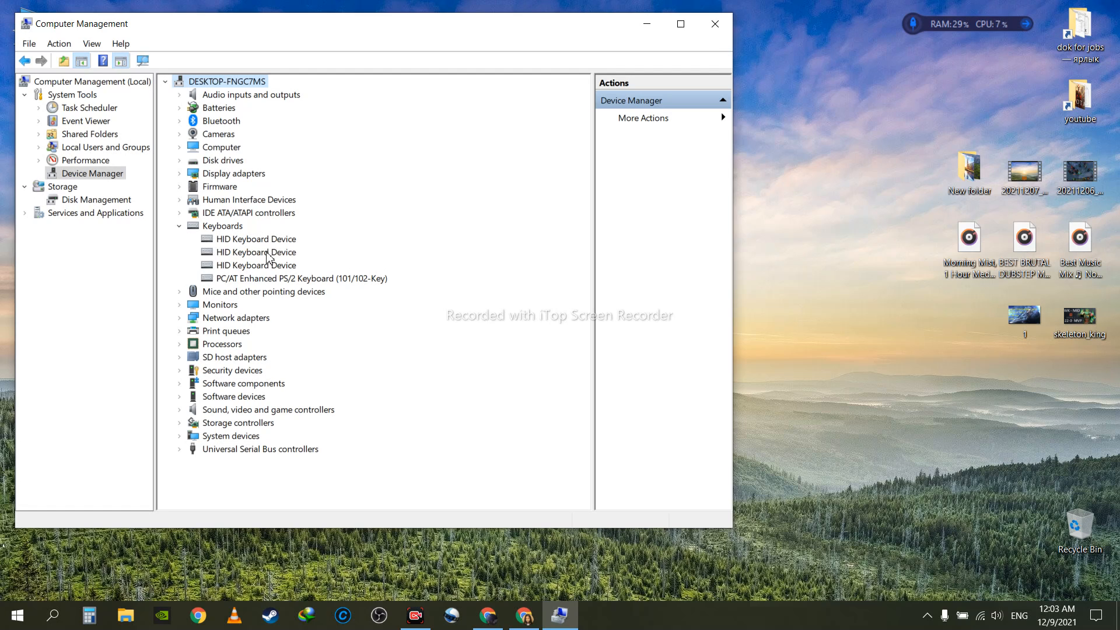
mouse_move(392, 39)
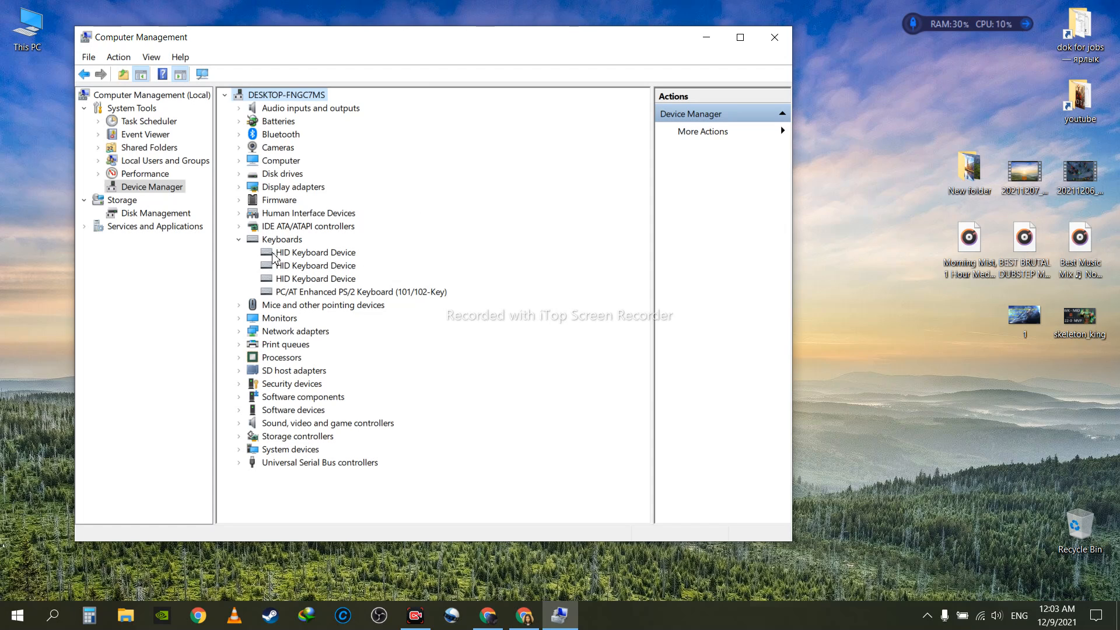
mouse_move(326, 271)
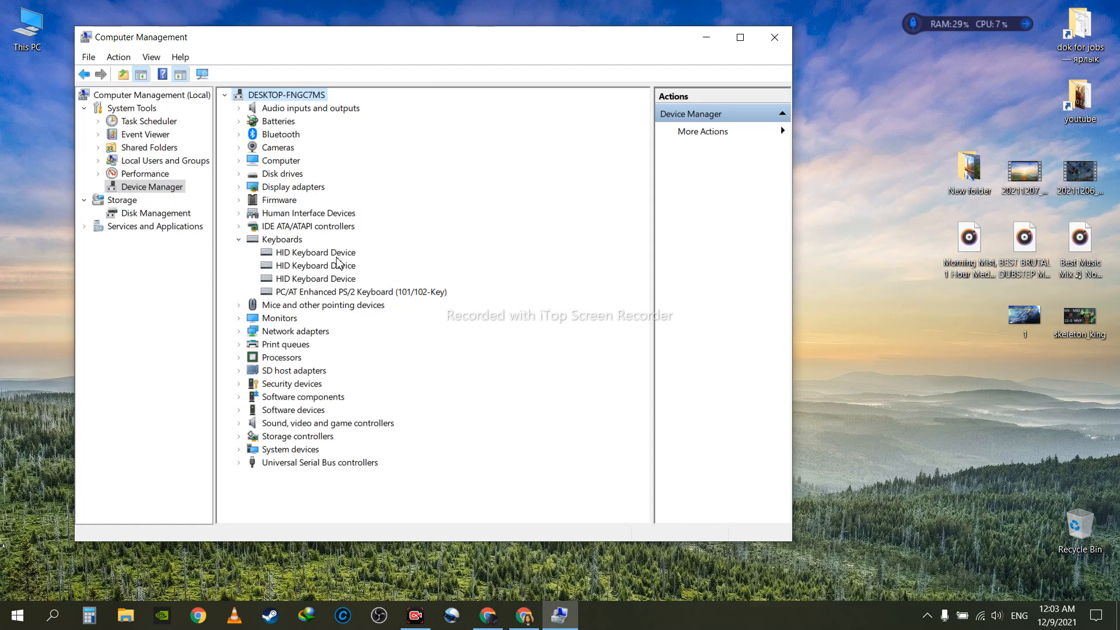
Launch the Update Drivers wizard for the first HID Keyboard Device.
right_click(315, 252)
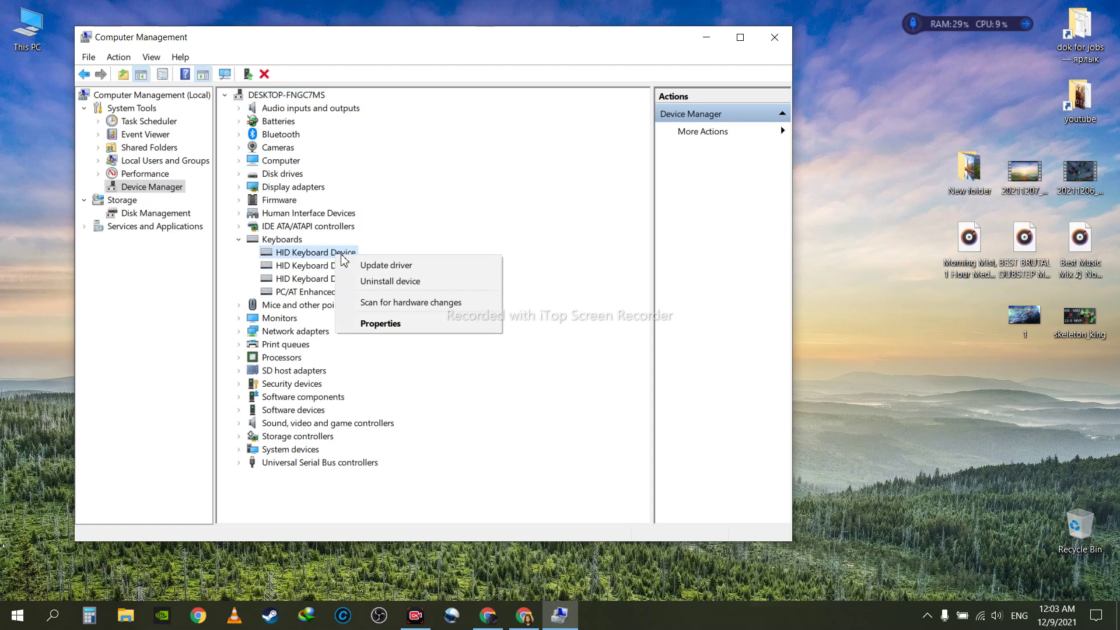
mouse_move(396, 268)
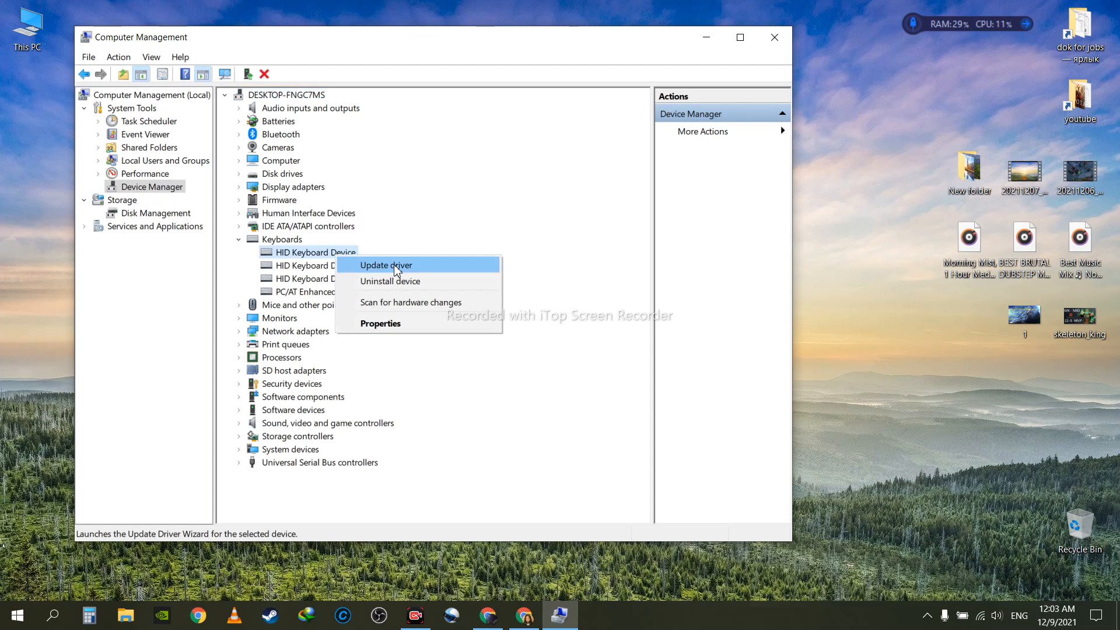
left_click(385, 265)
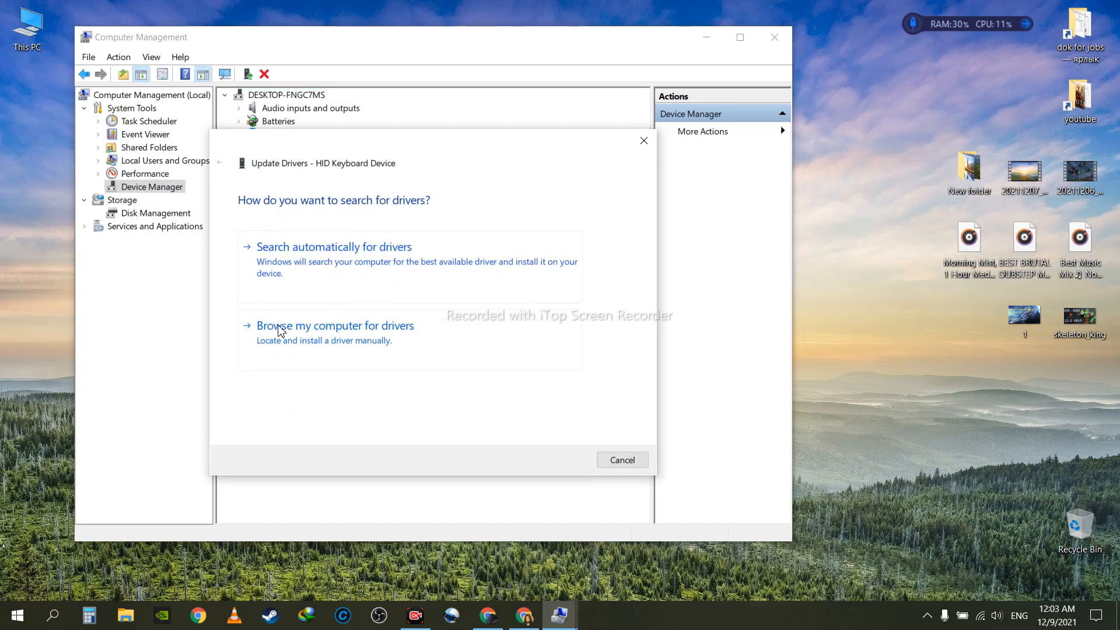
mouse_move(432, 347)
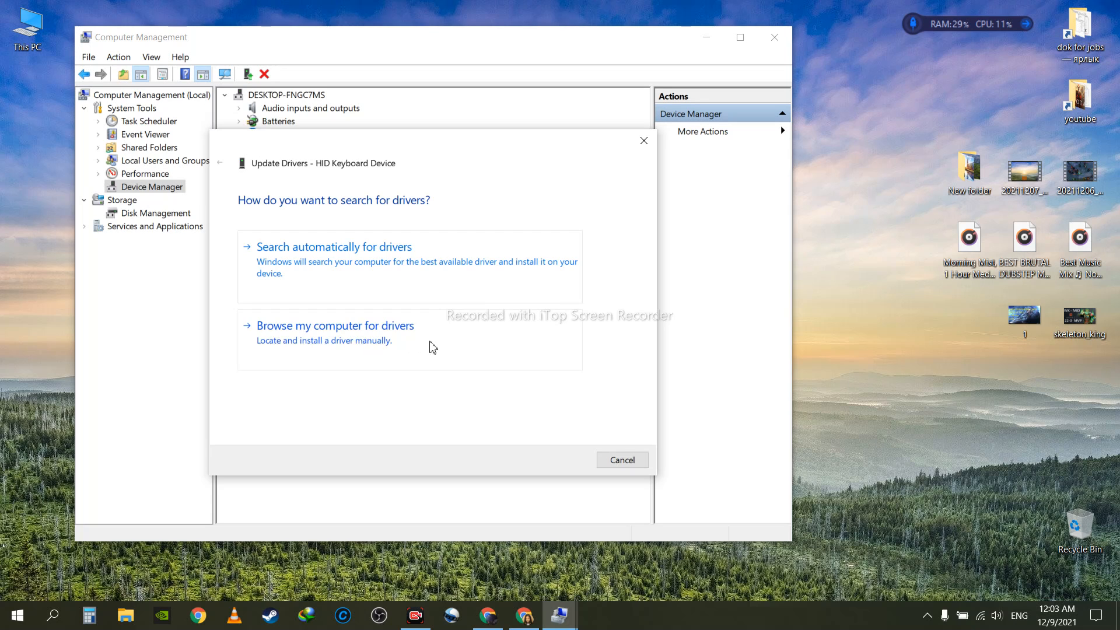
Choose 'Browse my computer for drivers' instead of automatic search.
left_click(335, 326)
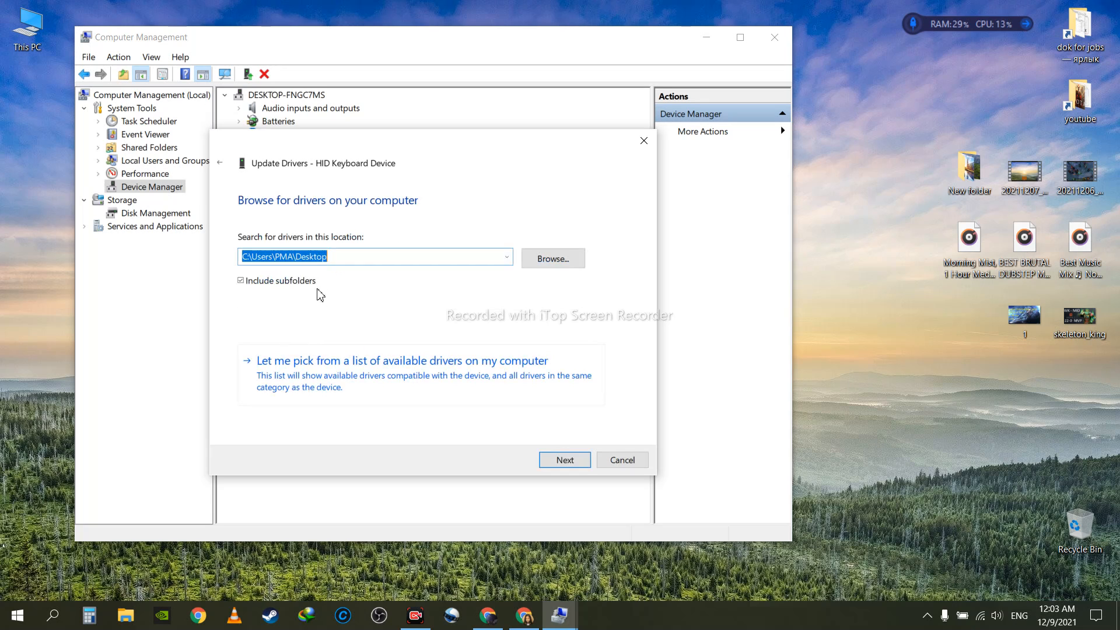
mouse_move(553, 262)
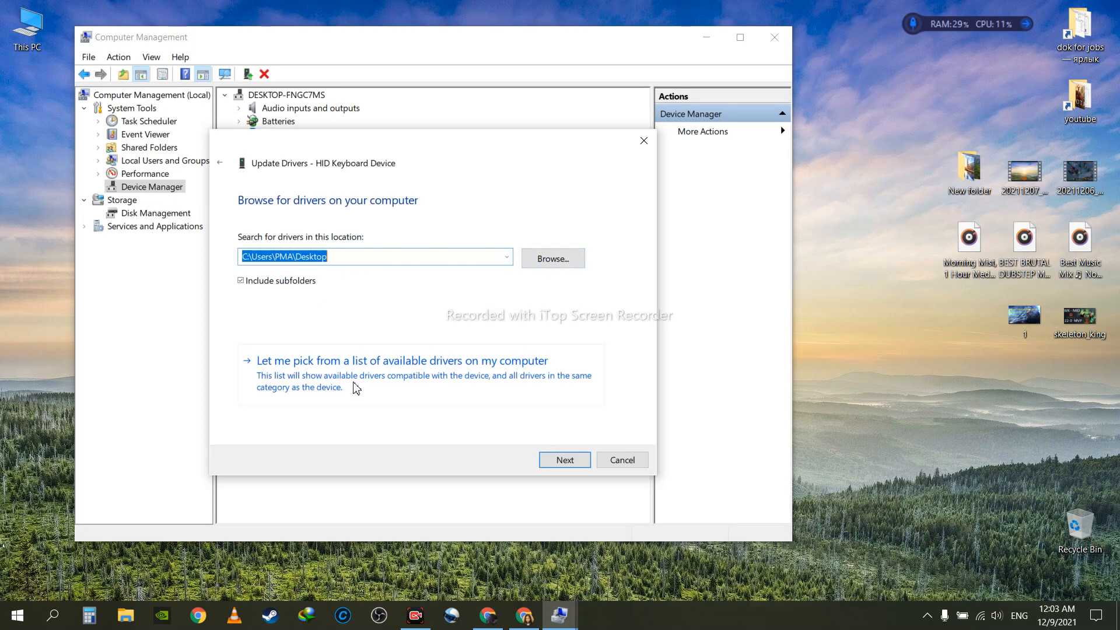
mouse_move(513, 383)
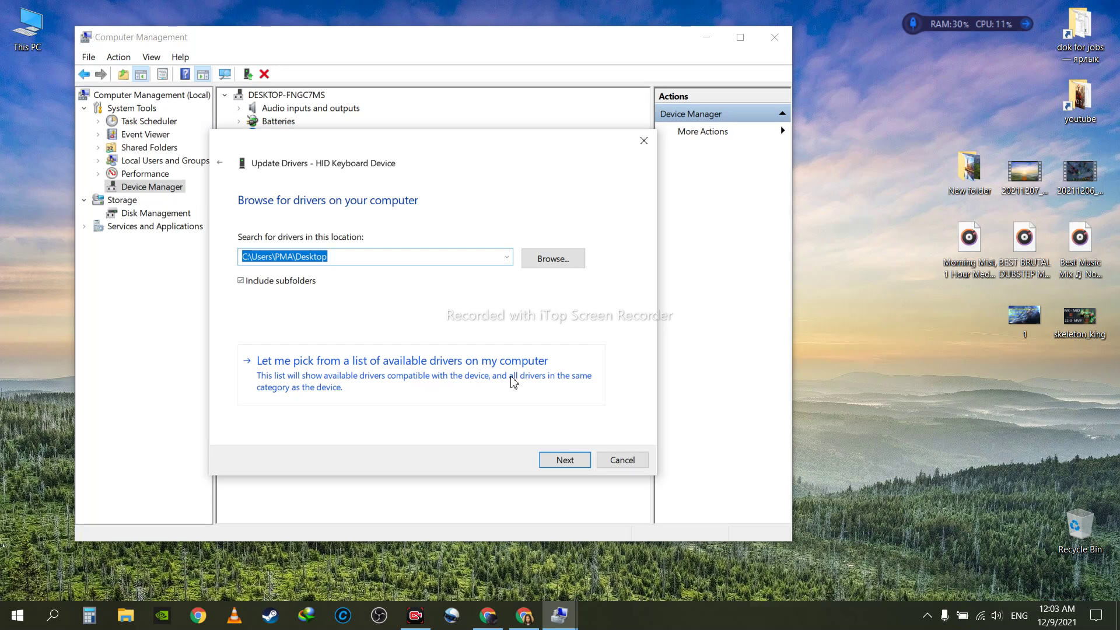
Pick HID Keyboard Device from the list of compatible drivers and install it.
left_click(403, 360)
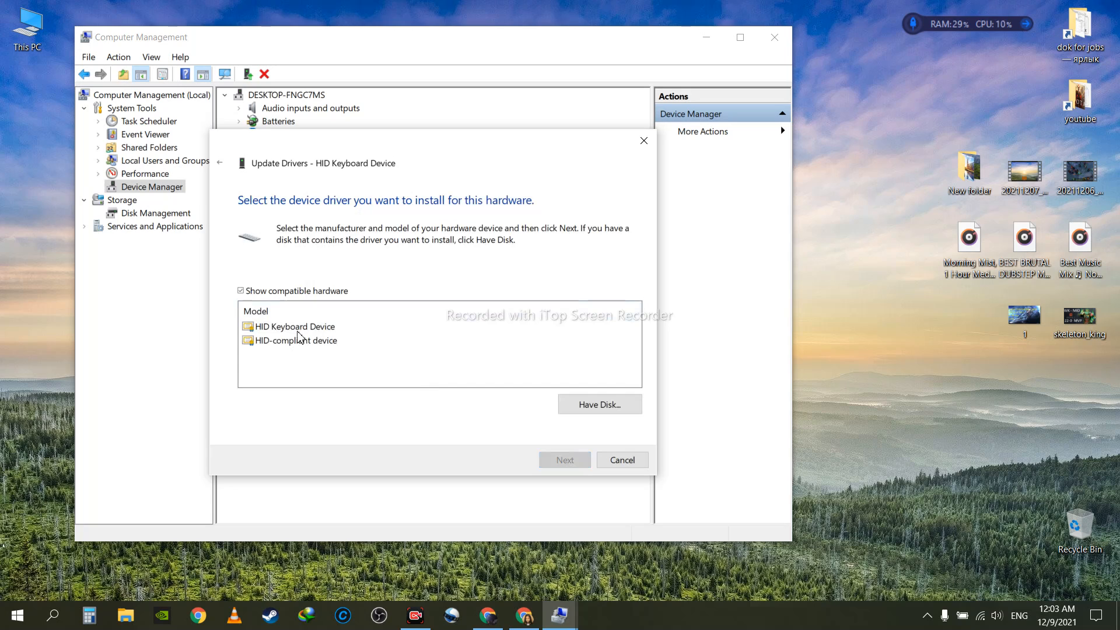
mouse_move(306, 342)
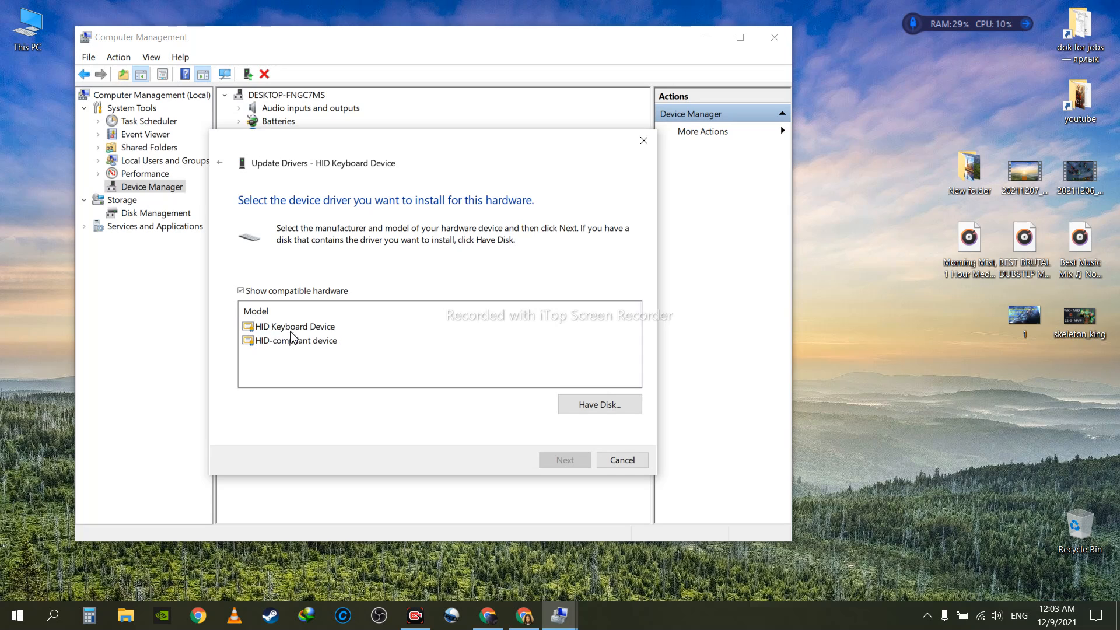
left_click(294, 327)
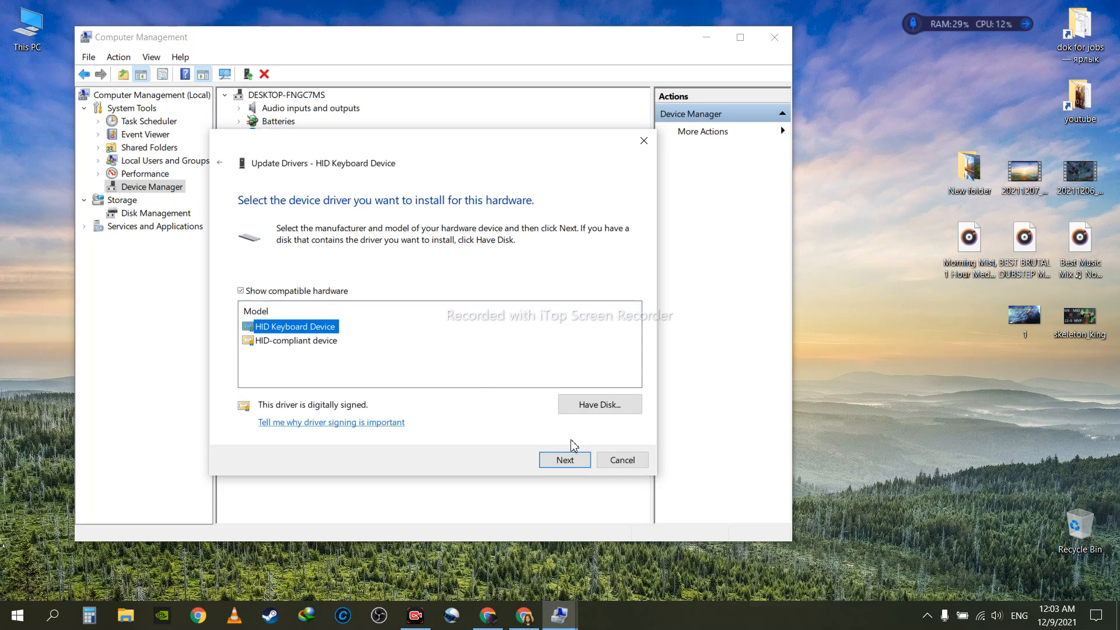
left_click(565, 460)
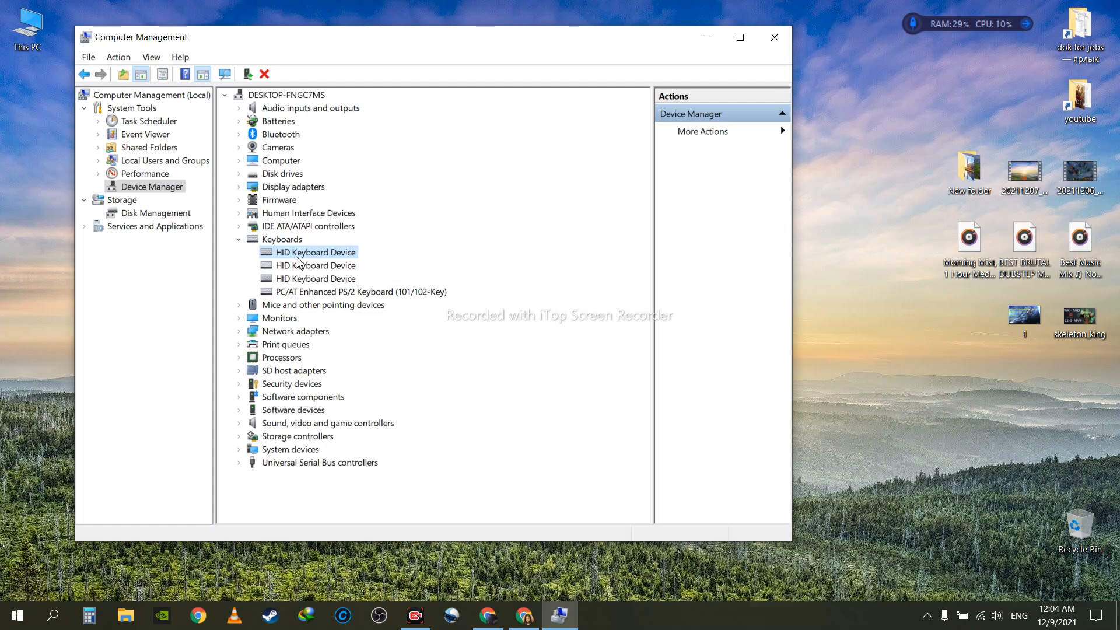
mouse_move(243, 249)
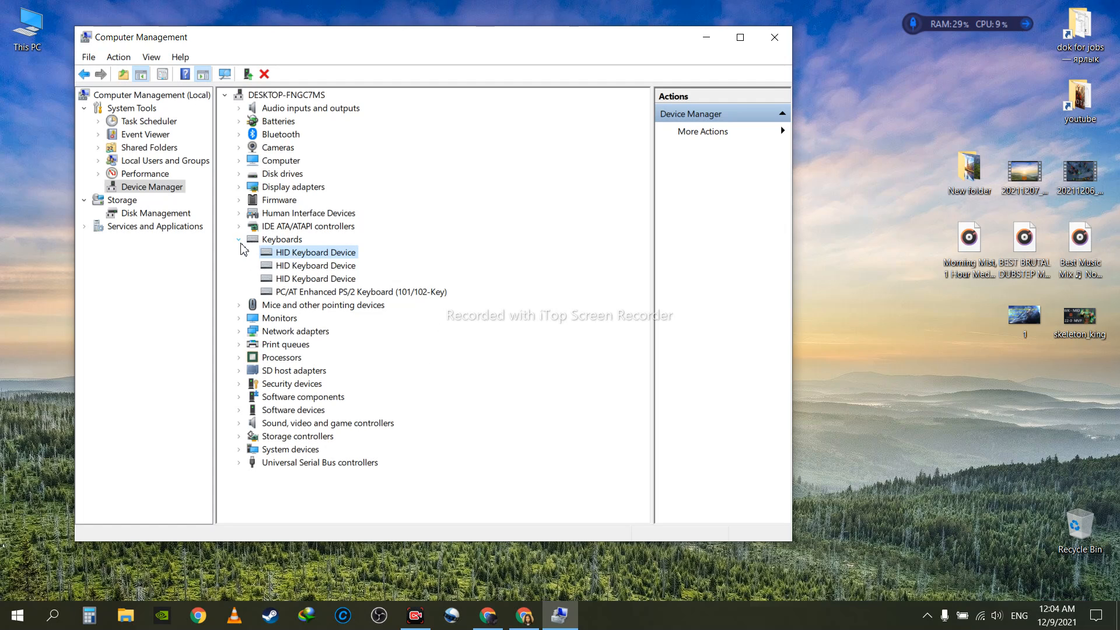
Collapse the Keyboards category so only device categories remain listed.
left_click(238, 239)
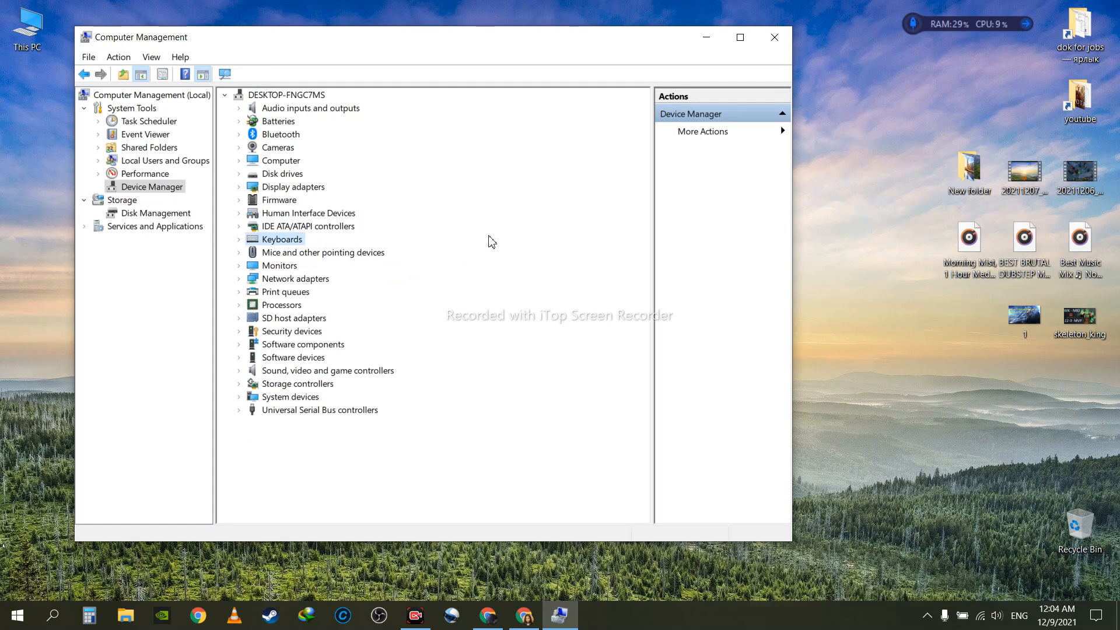